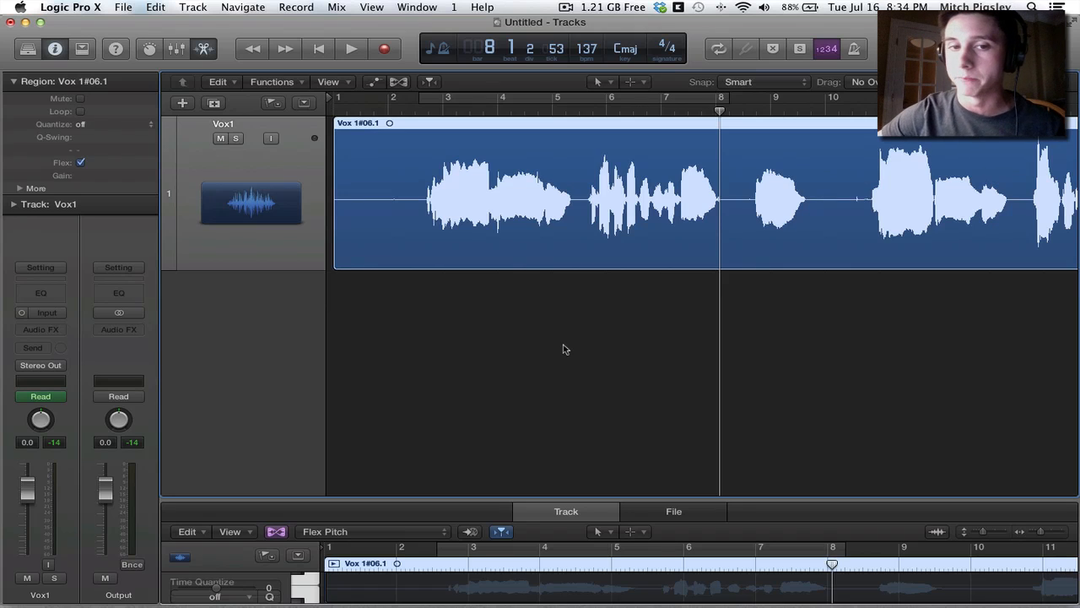
mouse_move(594, 278)
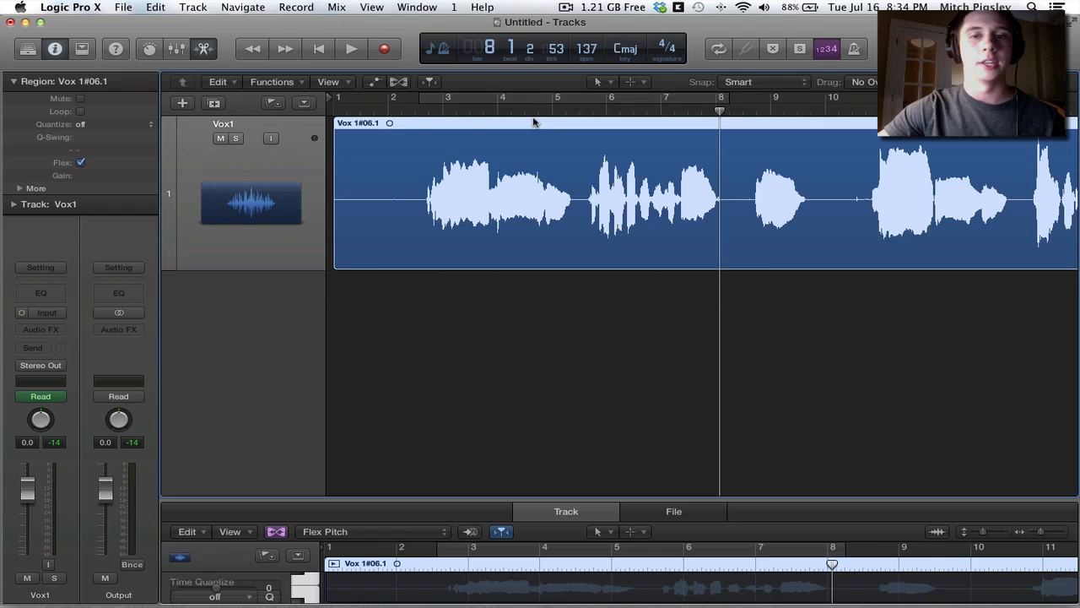
Start looping playback of the Vox1 vocal over bars 3–8
left_click(346, 44)
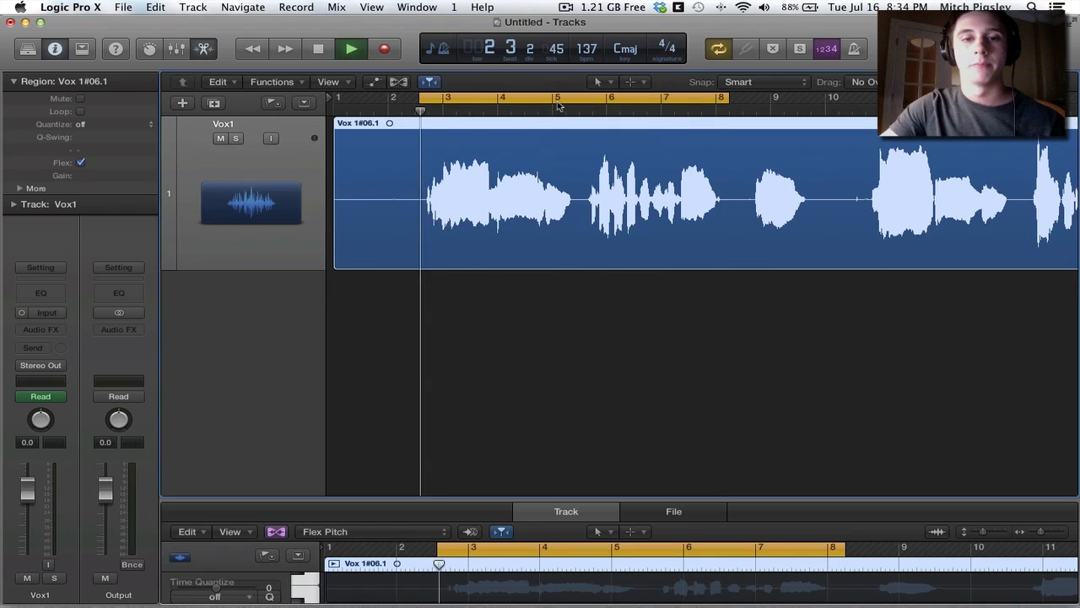
left_click(348, 45)
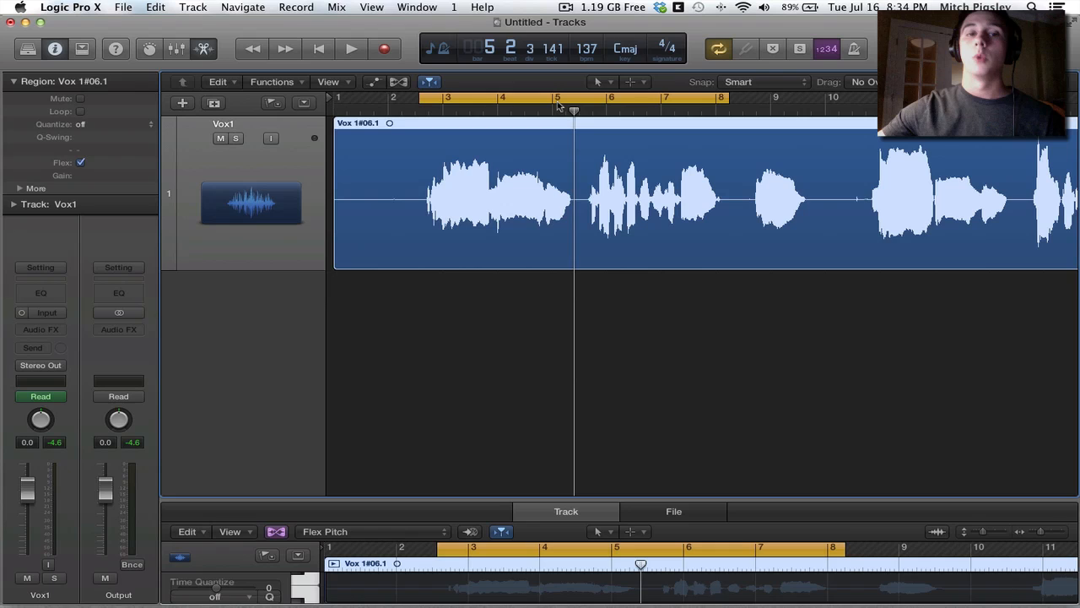
mouse_move(552, 300)
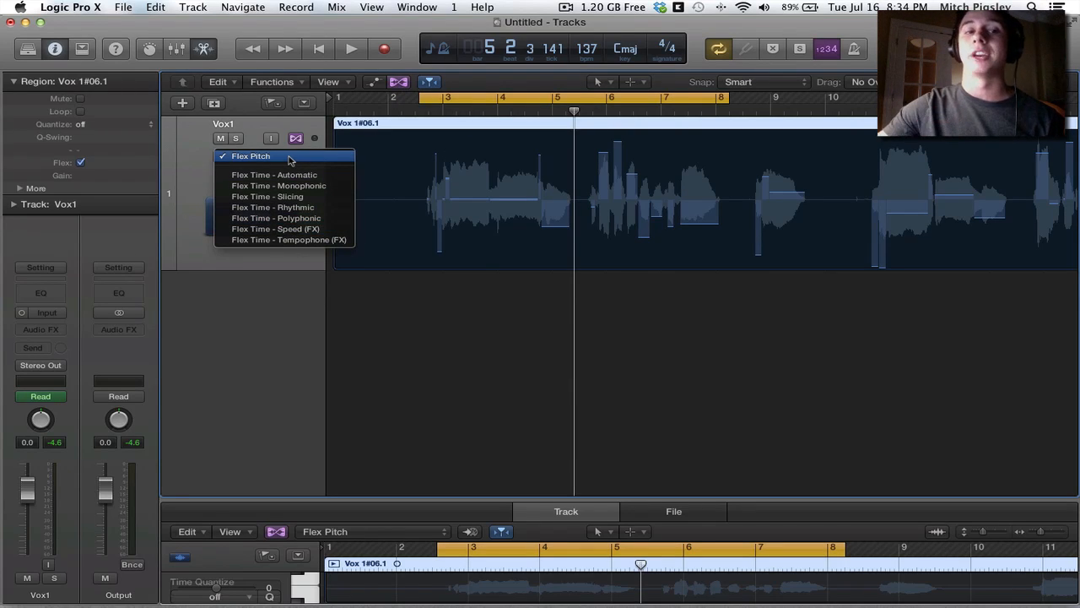
Switch the Vox1 track's flex mode to Flex Pitch so detected notes overlay the waveform
left_click(250, 156)
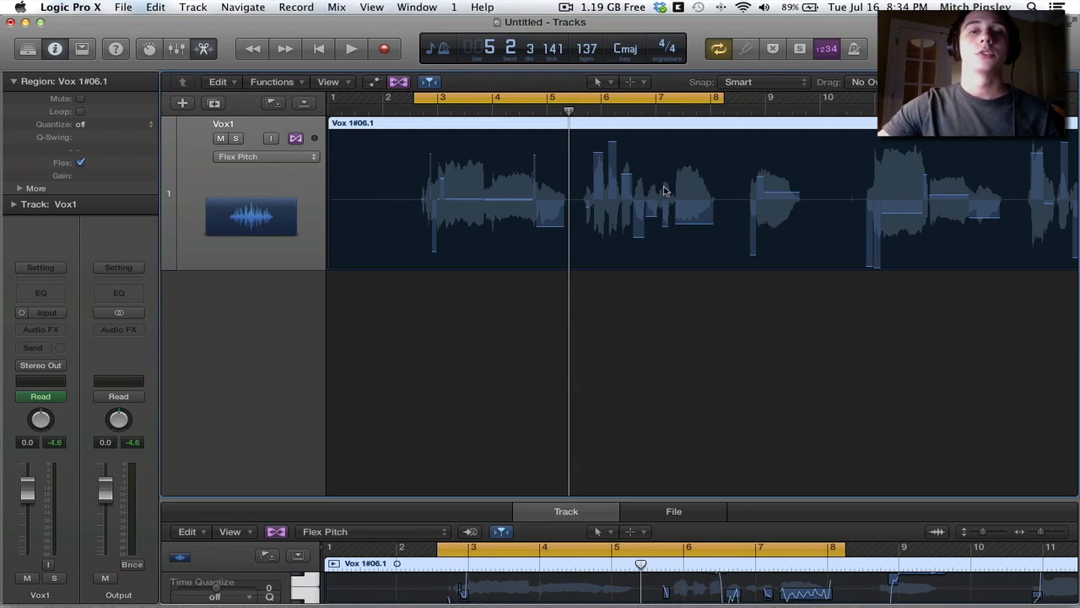
mouse_move(474, 203)
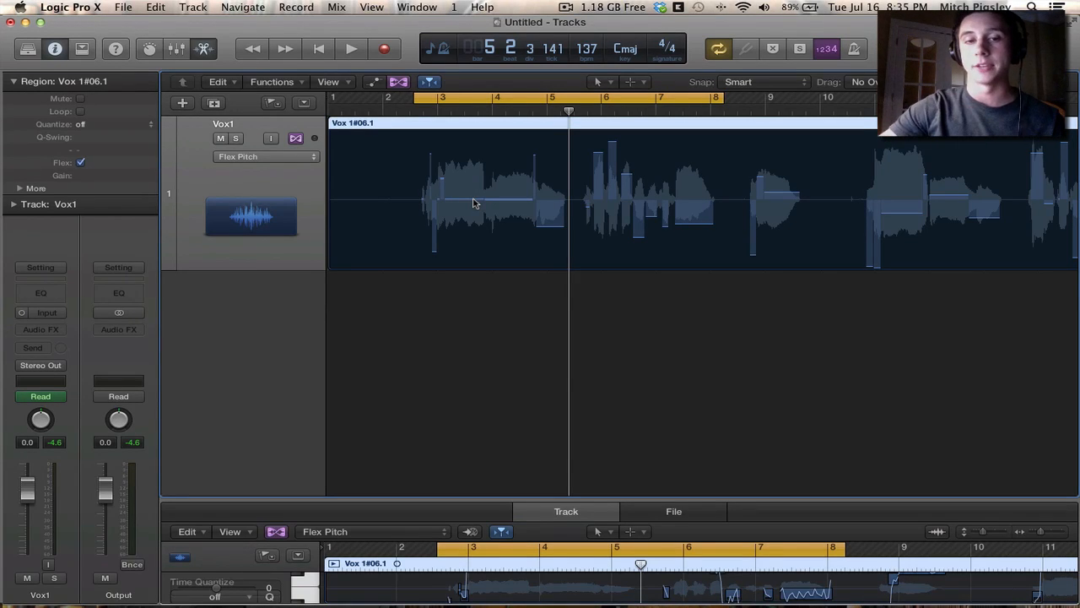
Select a detected note in the Vox1 region and shift its pitch slightly
left_click(468, 210)
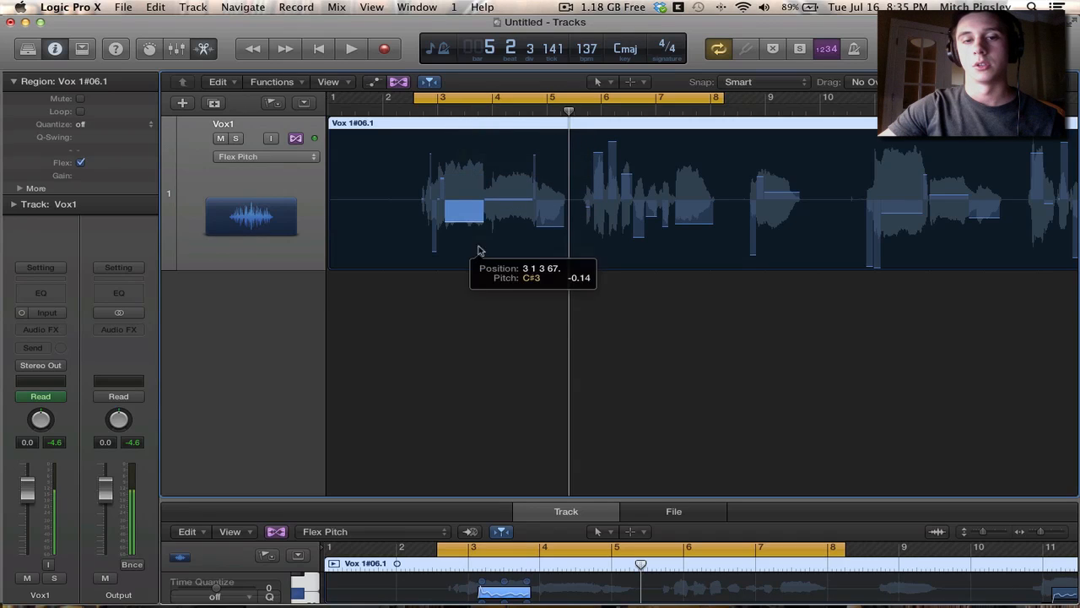
left_click_drag(464, 211, 473, 202)
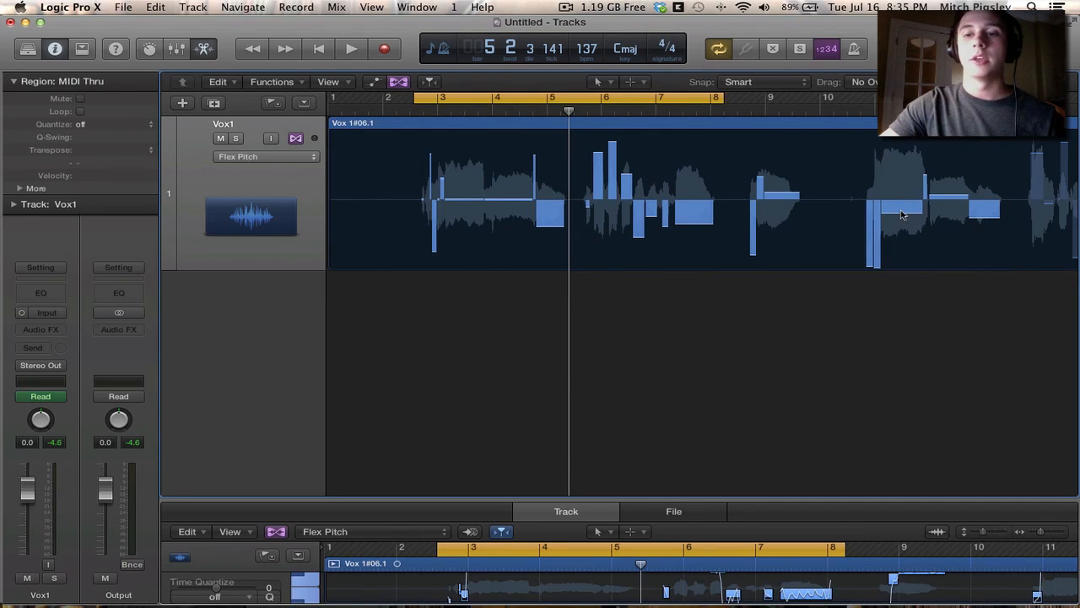
mouse_move(901, 214)
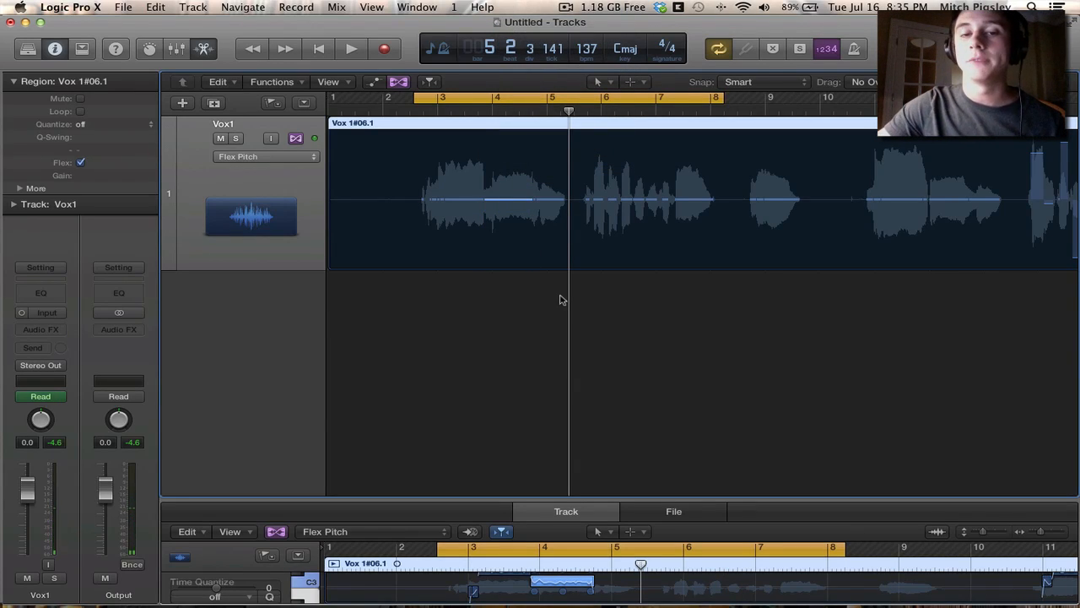
mouse_move(536, 274)
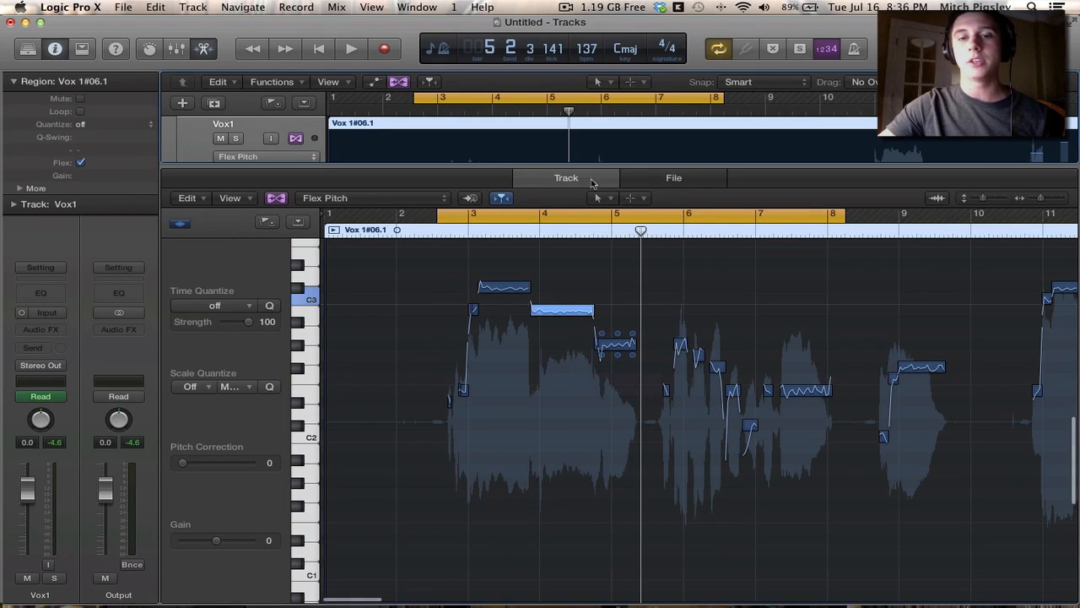
mouse_move(615, 445)
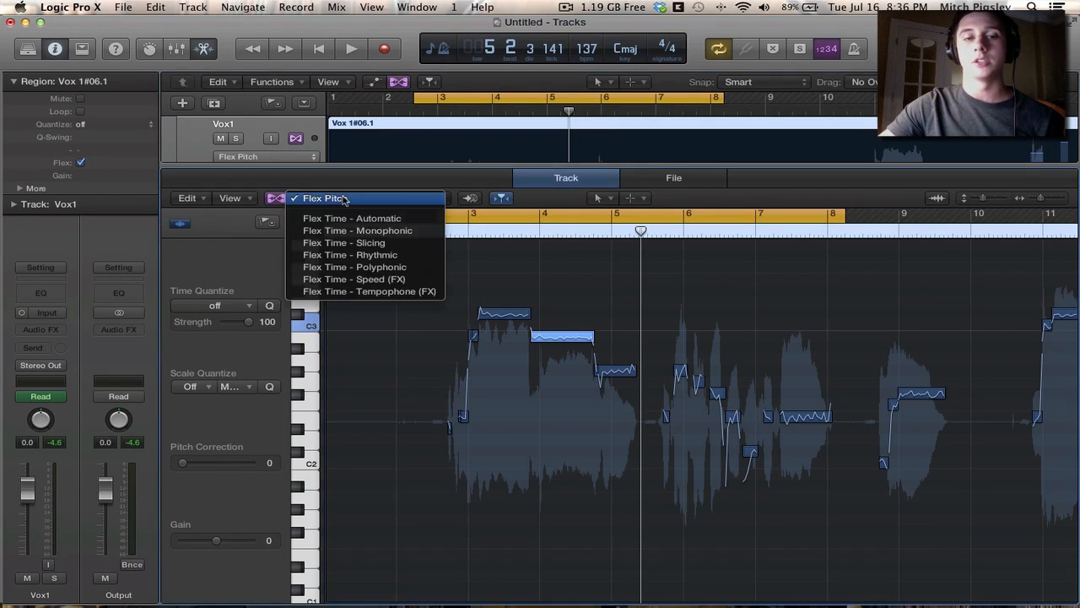
Review the flex mode menu, keeping the Vox1 audio editor on Flex Pitch
left_click(340, 197)
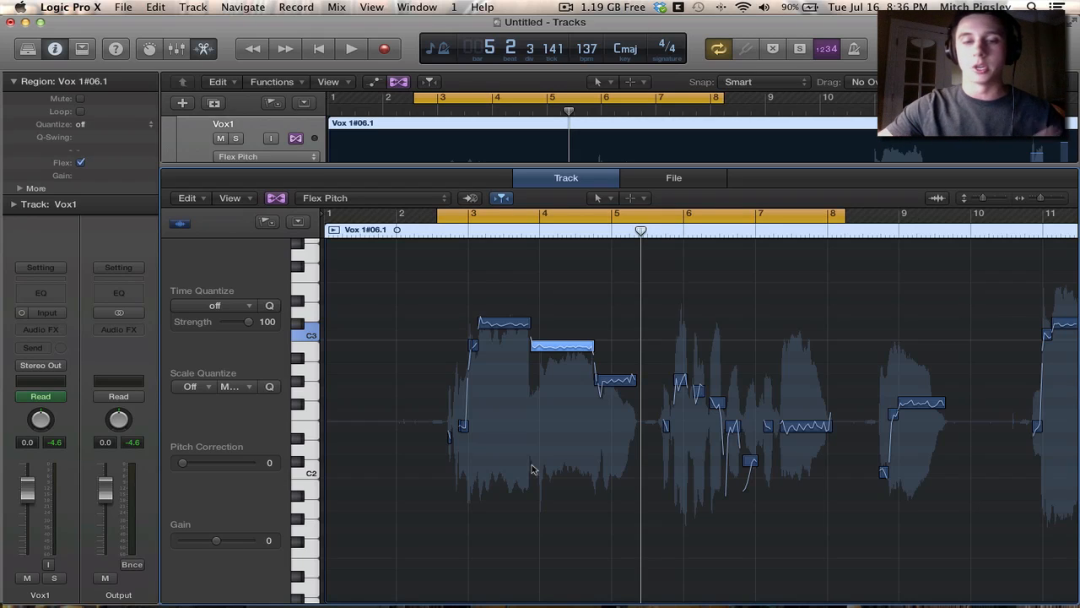
mouse_move(398, 534)
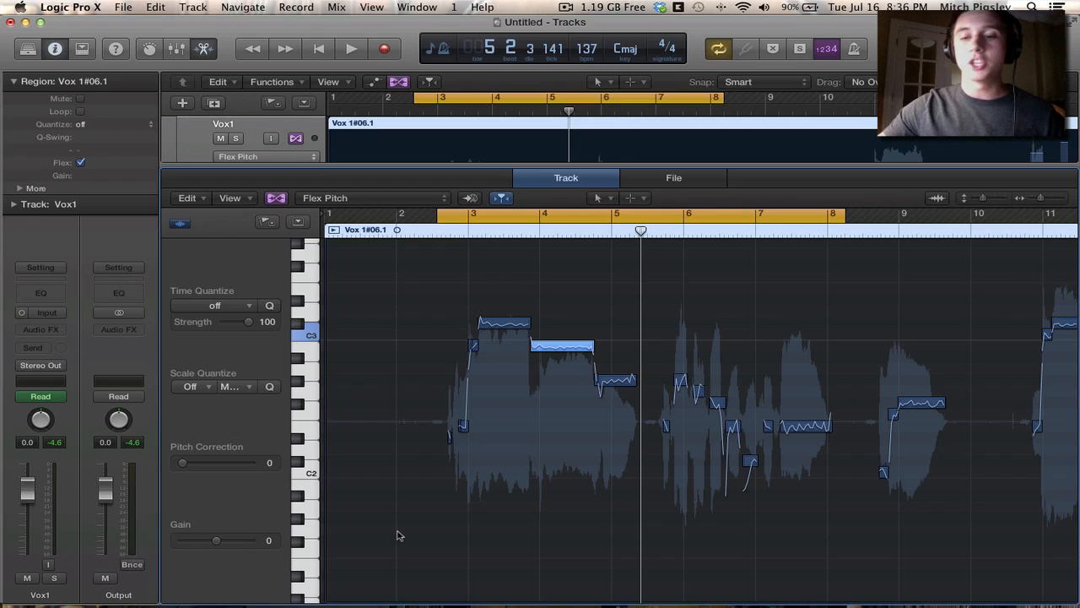
mouse_move(442, 521)
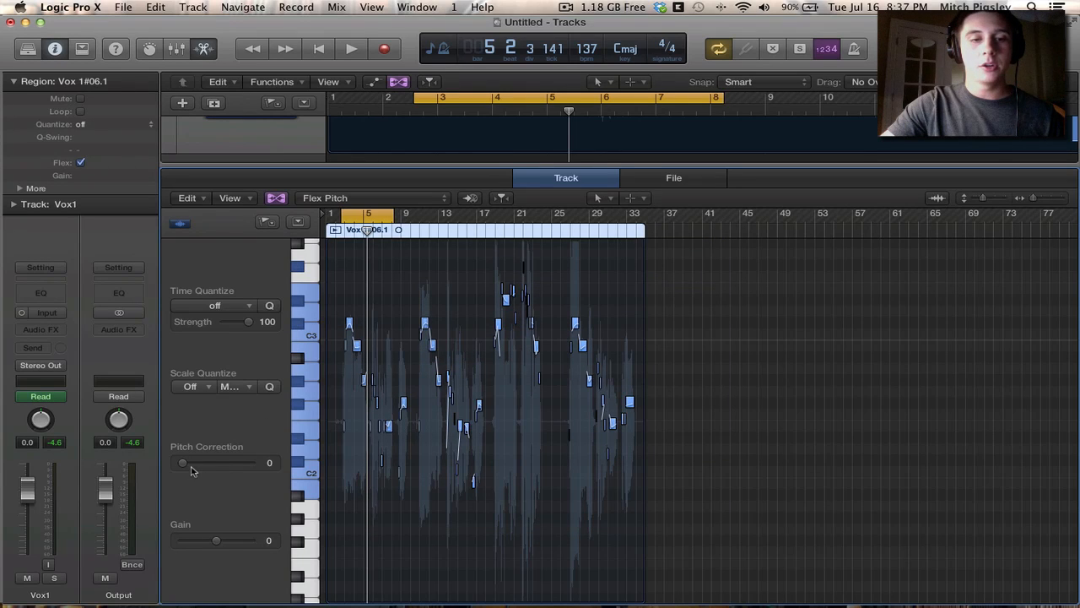
Raise Pitch Correction for the Vox1 region to 100 so notes snap to pitch
left_click_drag(182, 462, 191, 462)
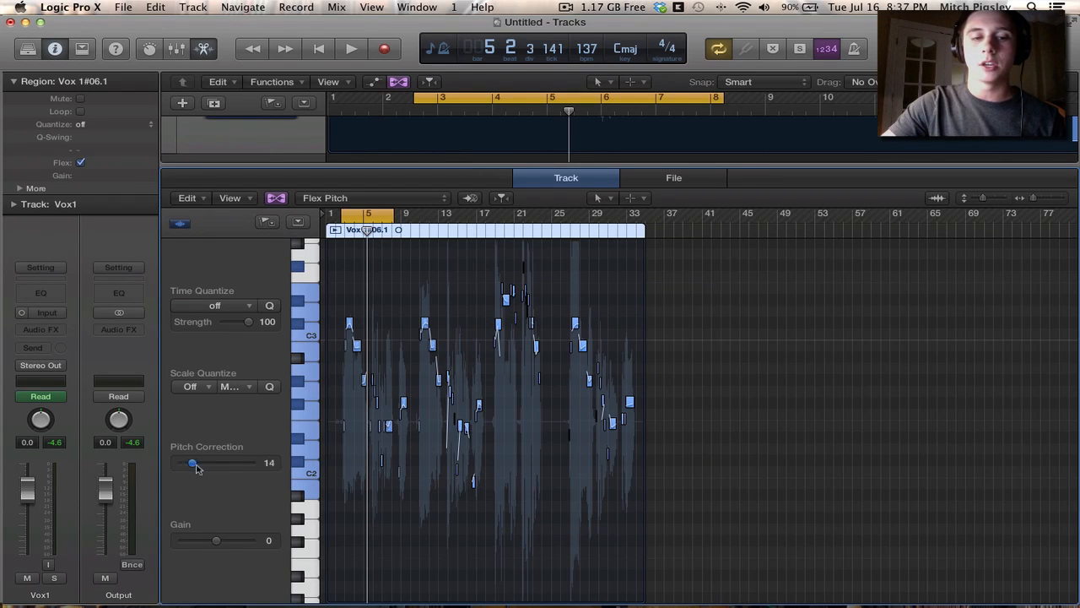
left_click_drag(192, 462, 250, 462)
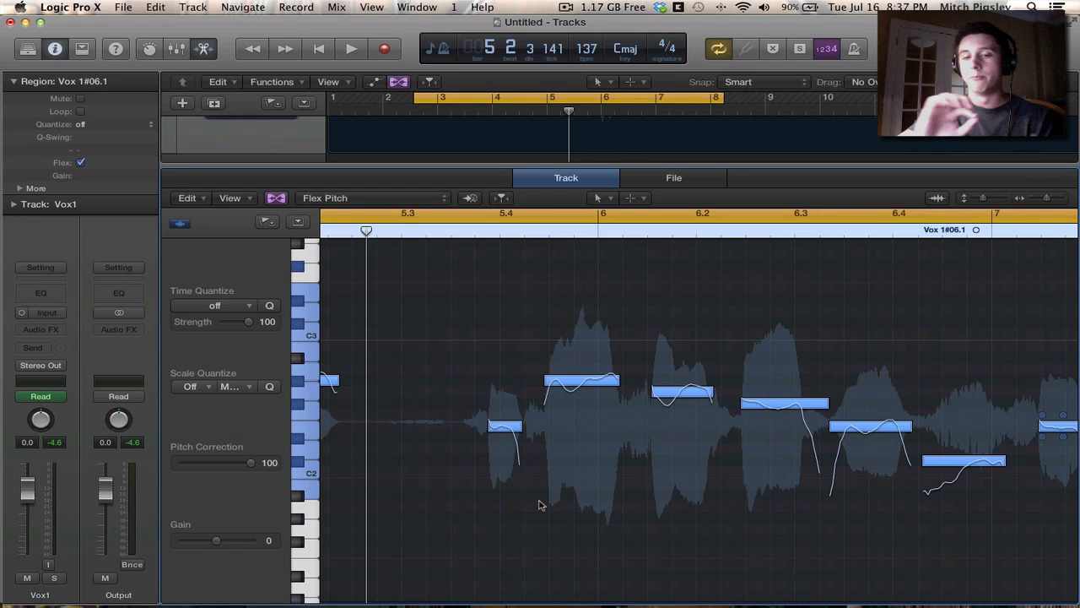
mouse_move(626, 450)
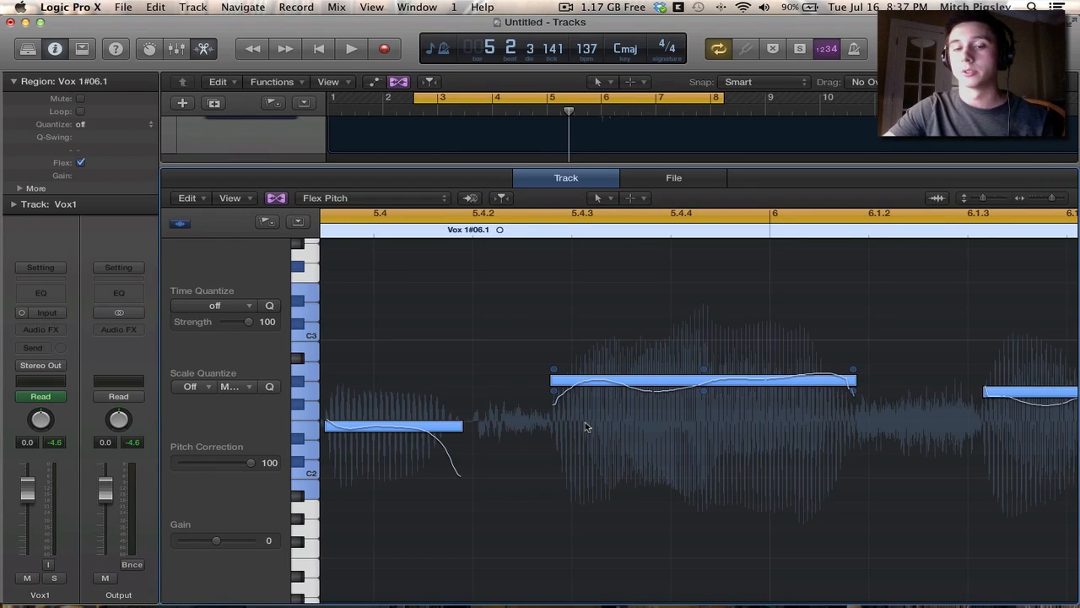
mouse_move(552, 370)
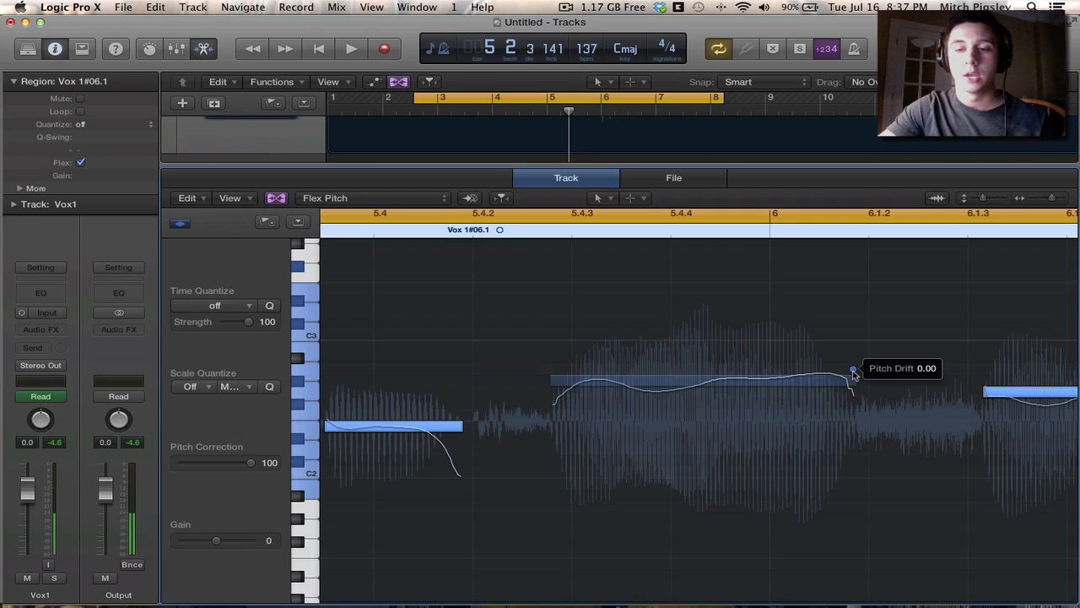
Set the pitch drift at the end of the long note before bar 6 to 0.00
left_click_drag(852, 370, 852, 354)
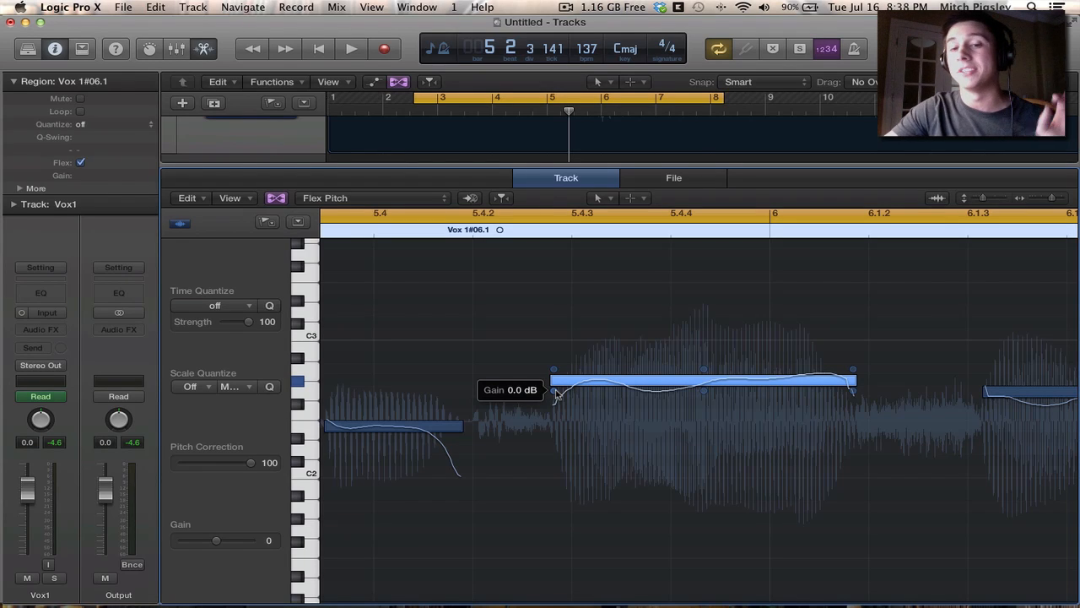
Lower the gain of the long note before bar 6 to -5.3 dB
left_click_drag(553, 372, 552, 391)
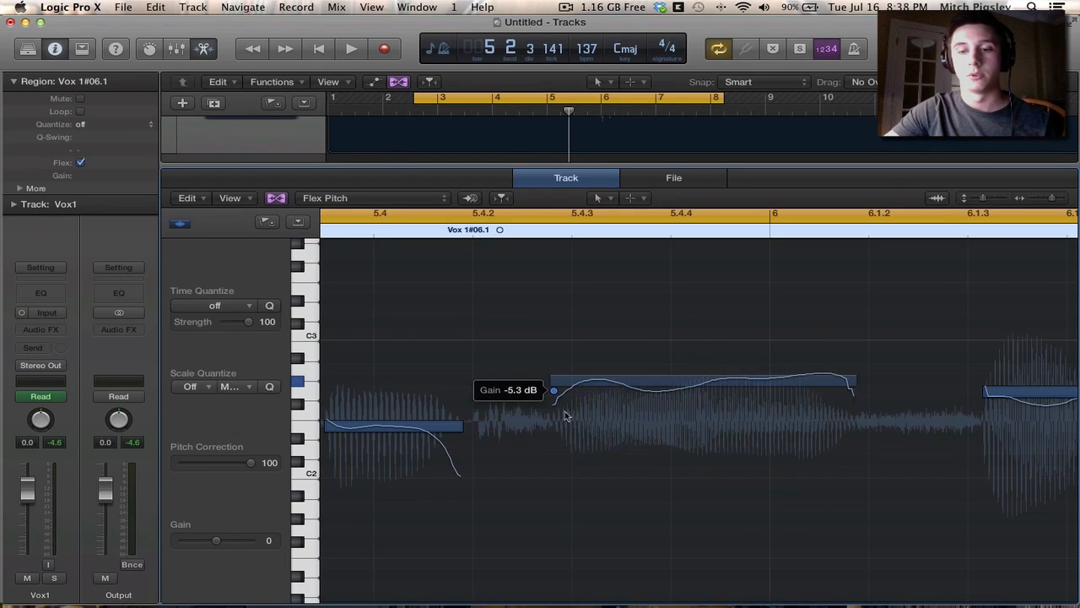
left_click_drag(554, 390, 589, 378)
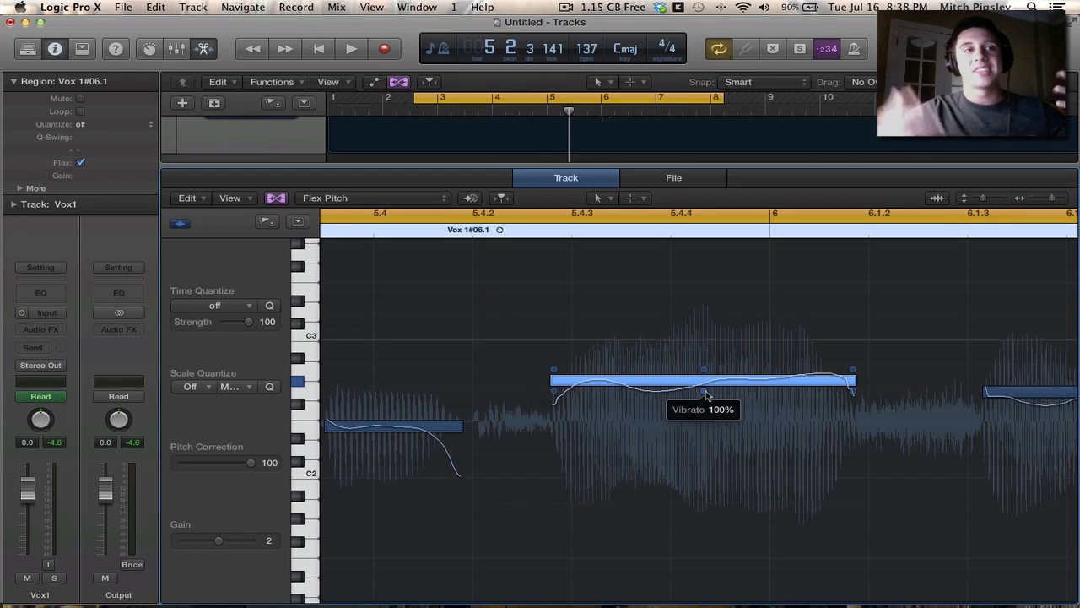
Sweep the long note's vibrato from flat to inverted to very strong, then settle it
left_click_drag(704, 392, 704, 413)
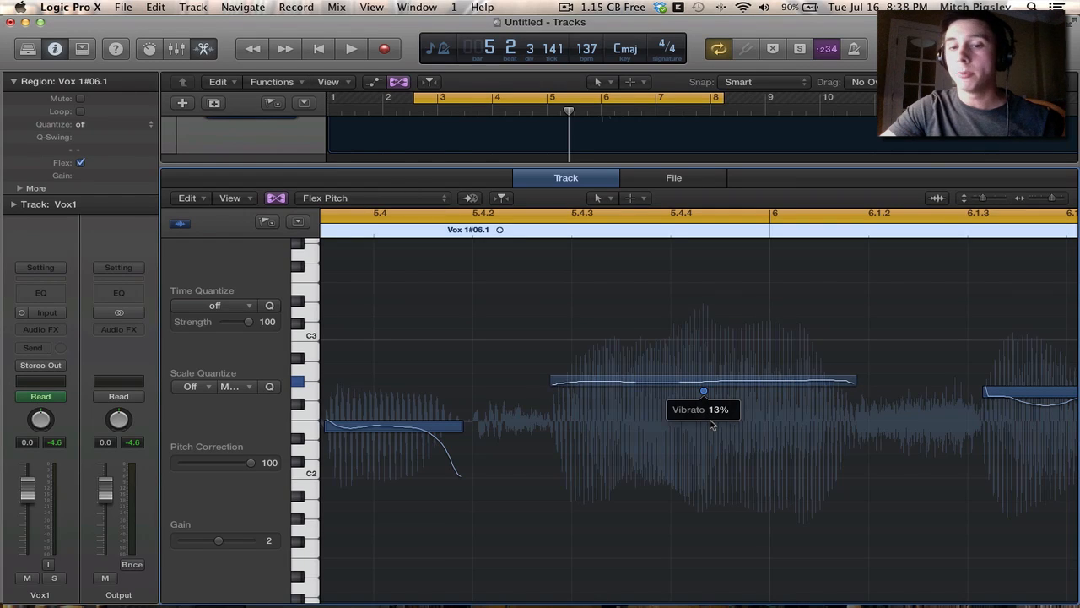
left_click_drag(703, 390, 704, 413)
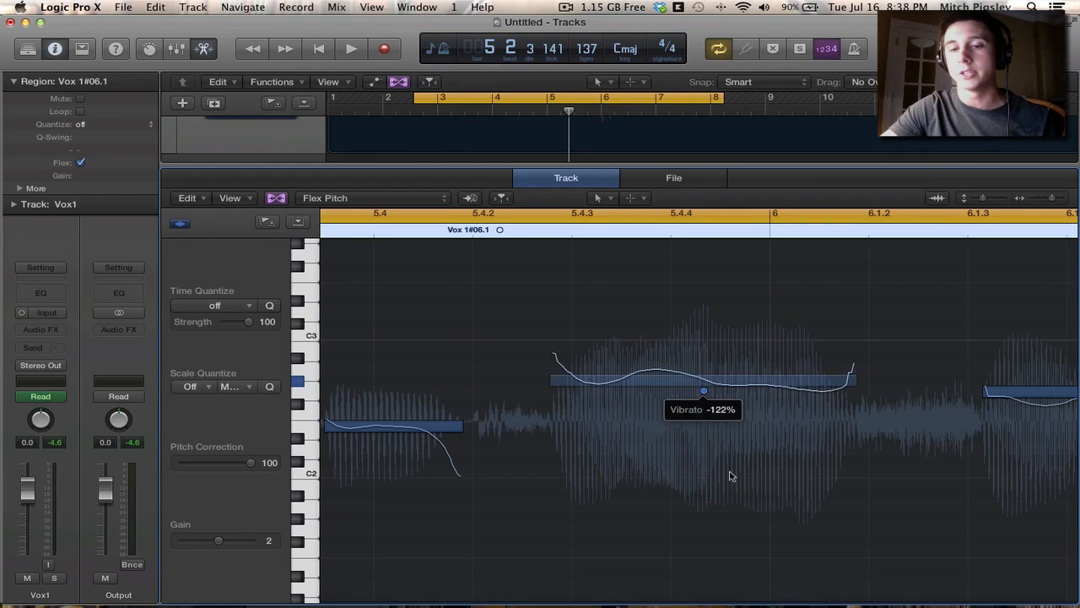
left_click_drag(703, 390, 718, 386)
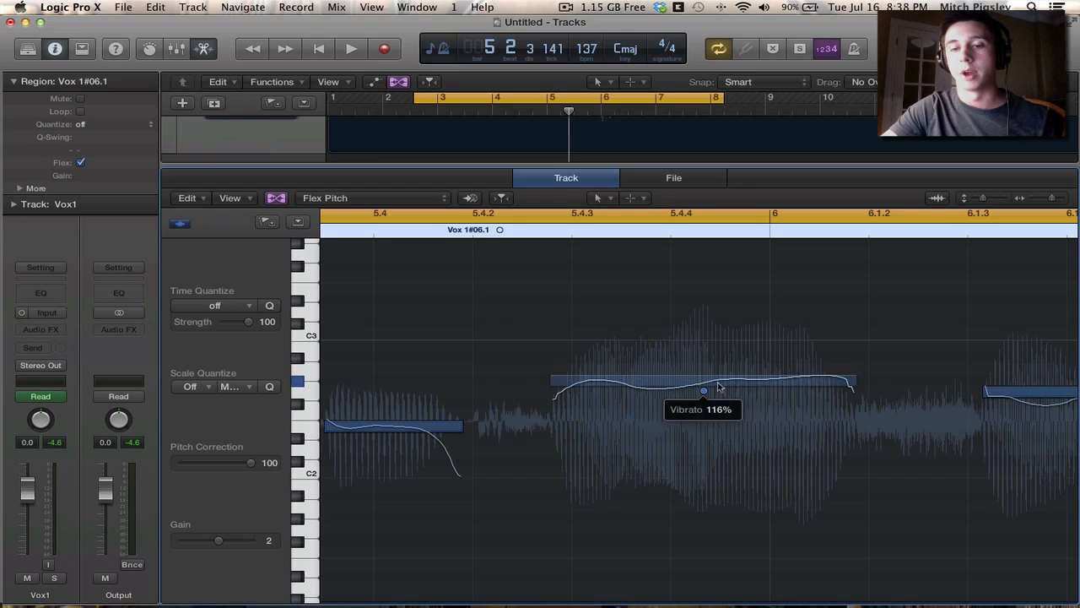
left_click(703, 390)
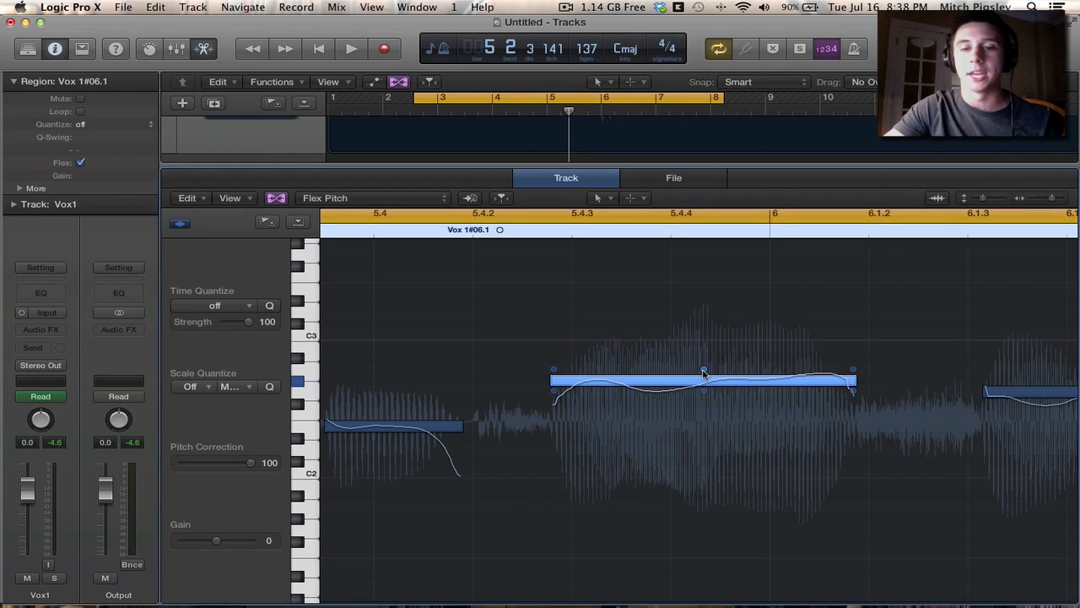
left_click_drag(704, 373, 704, 388)
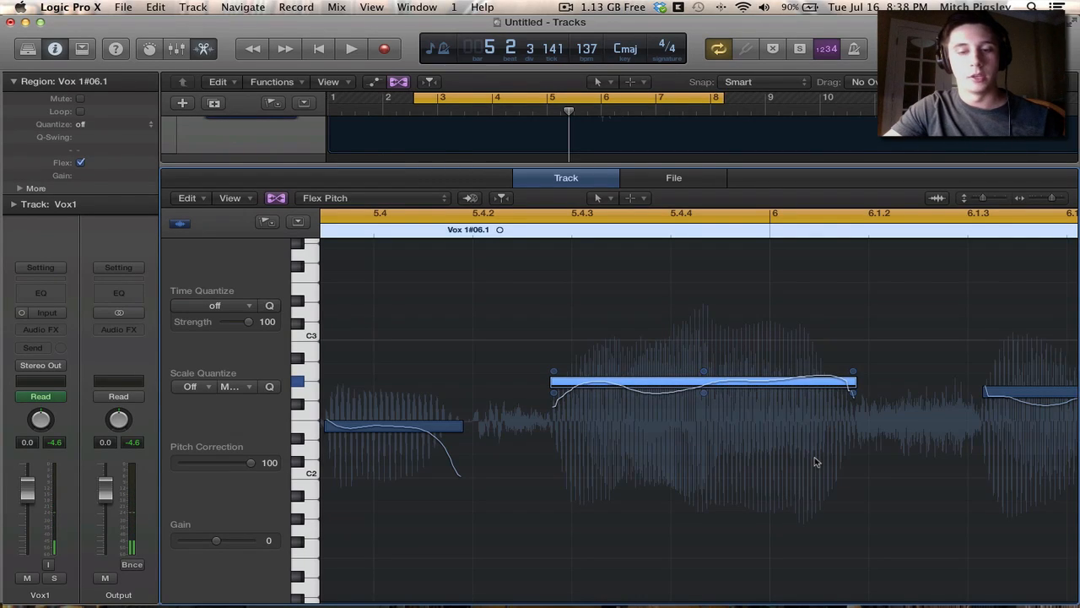
mouse_move(853, 397)
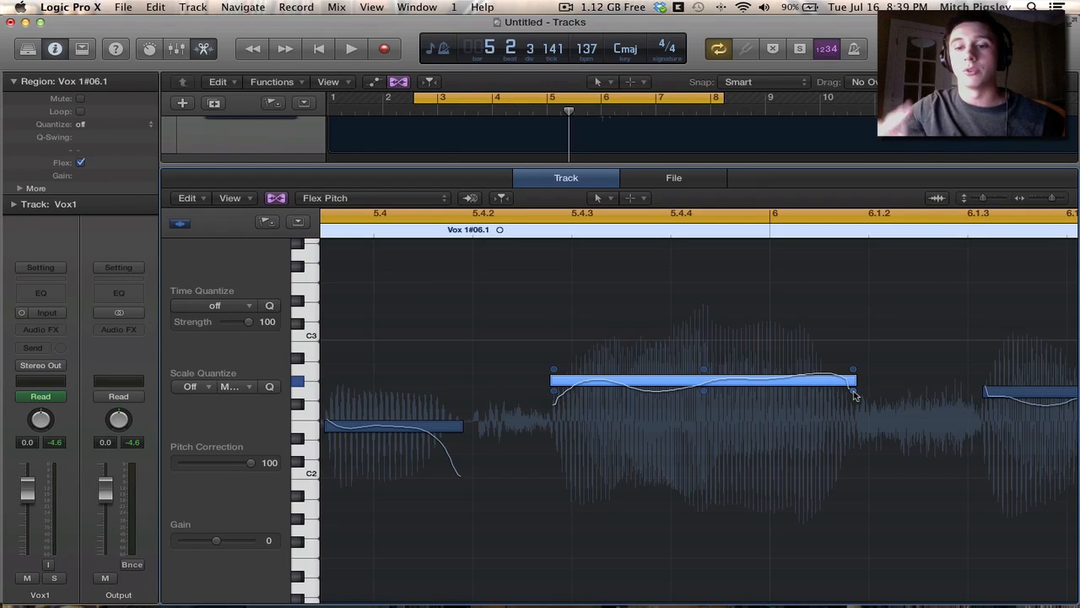
mouse_move(830, 405)
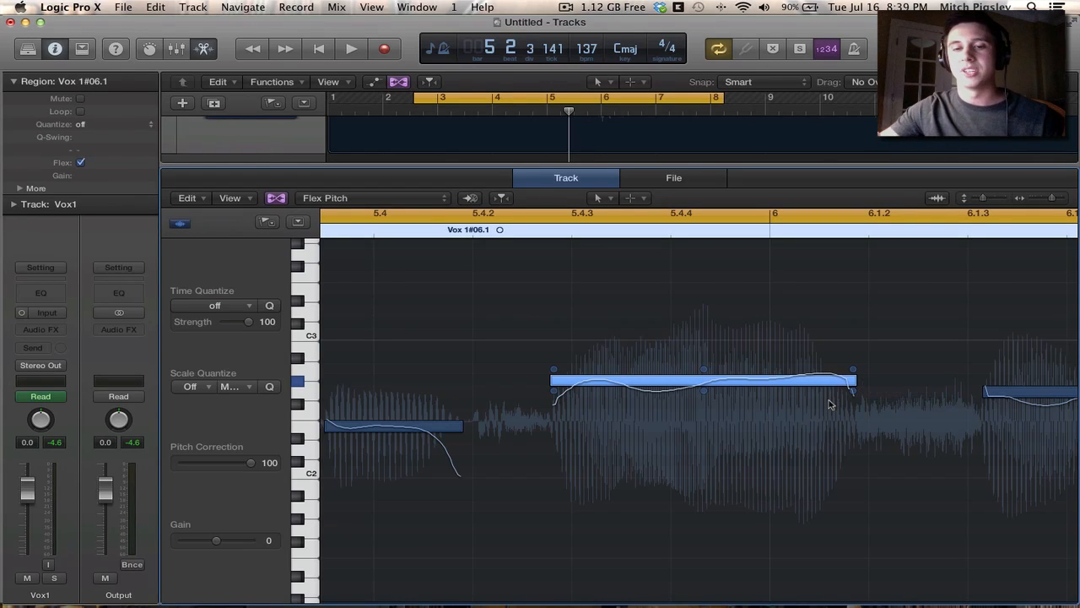